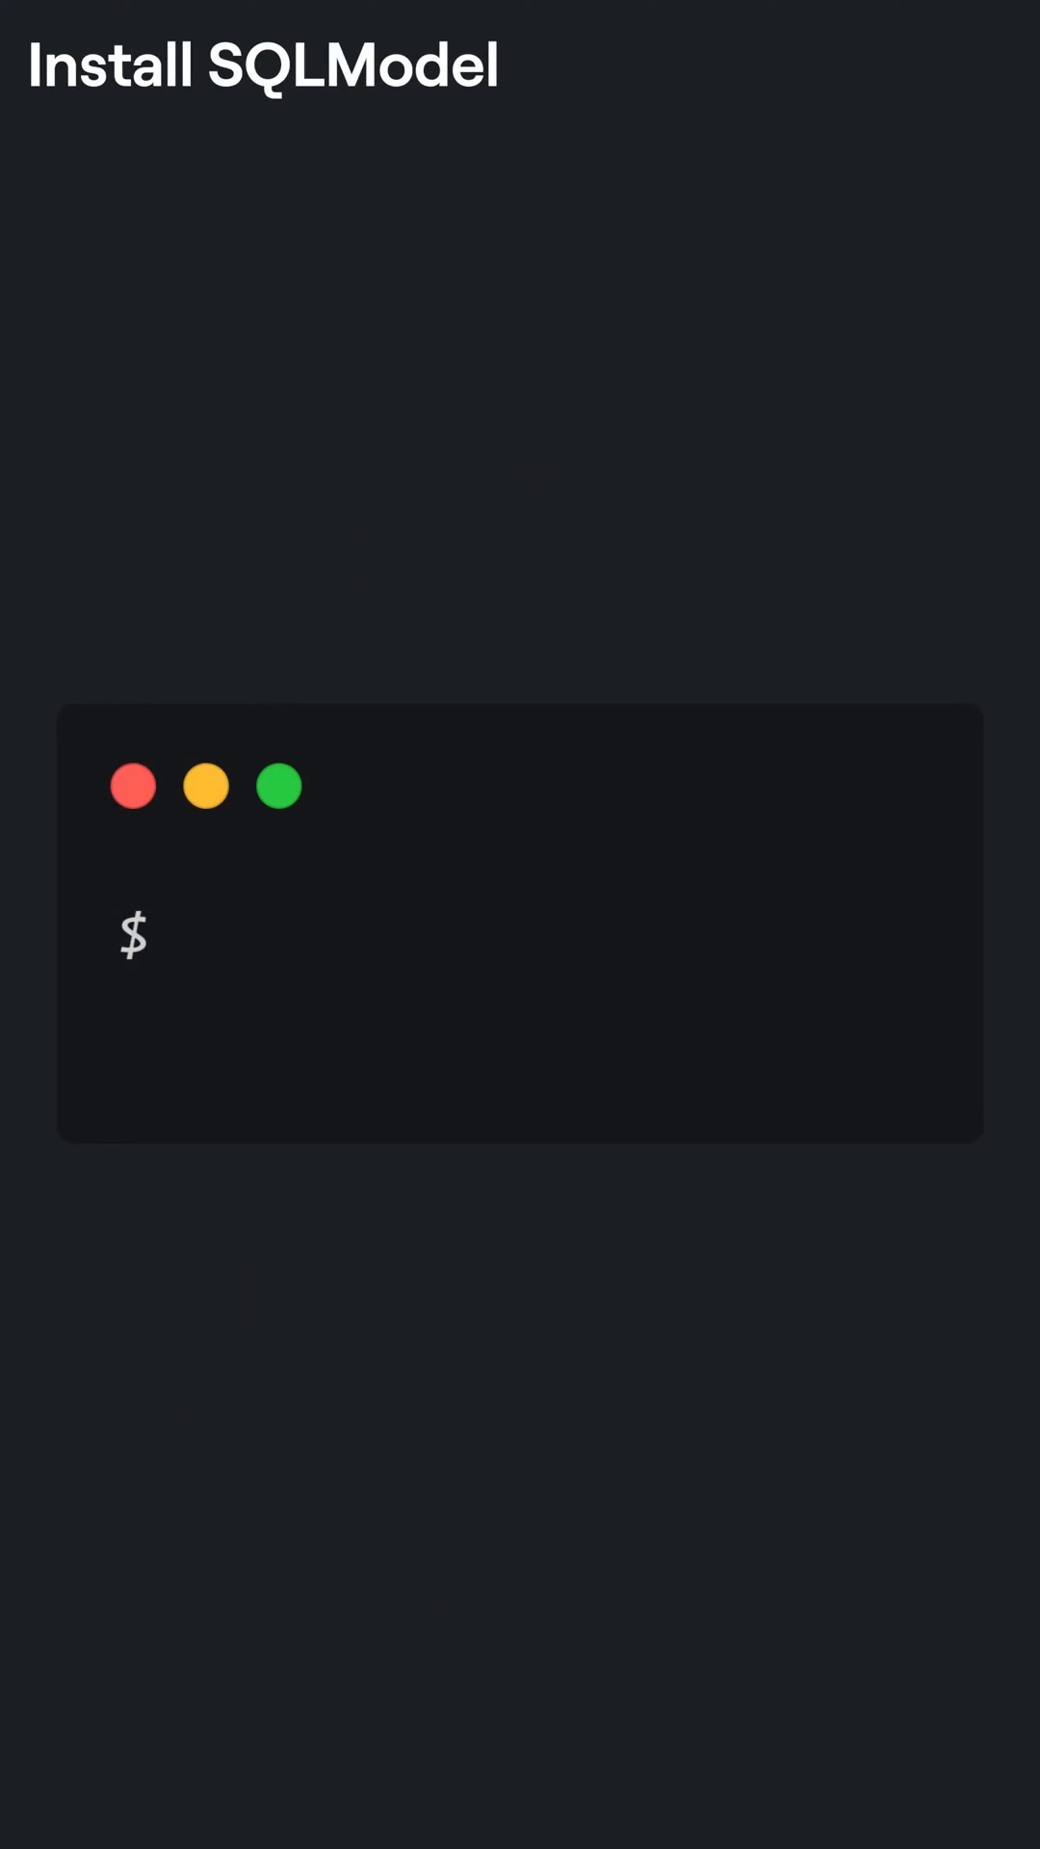
# - Run 'pip install sqlmodel' in the terminal
pyautogui.write('pip install sqlmodel')
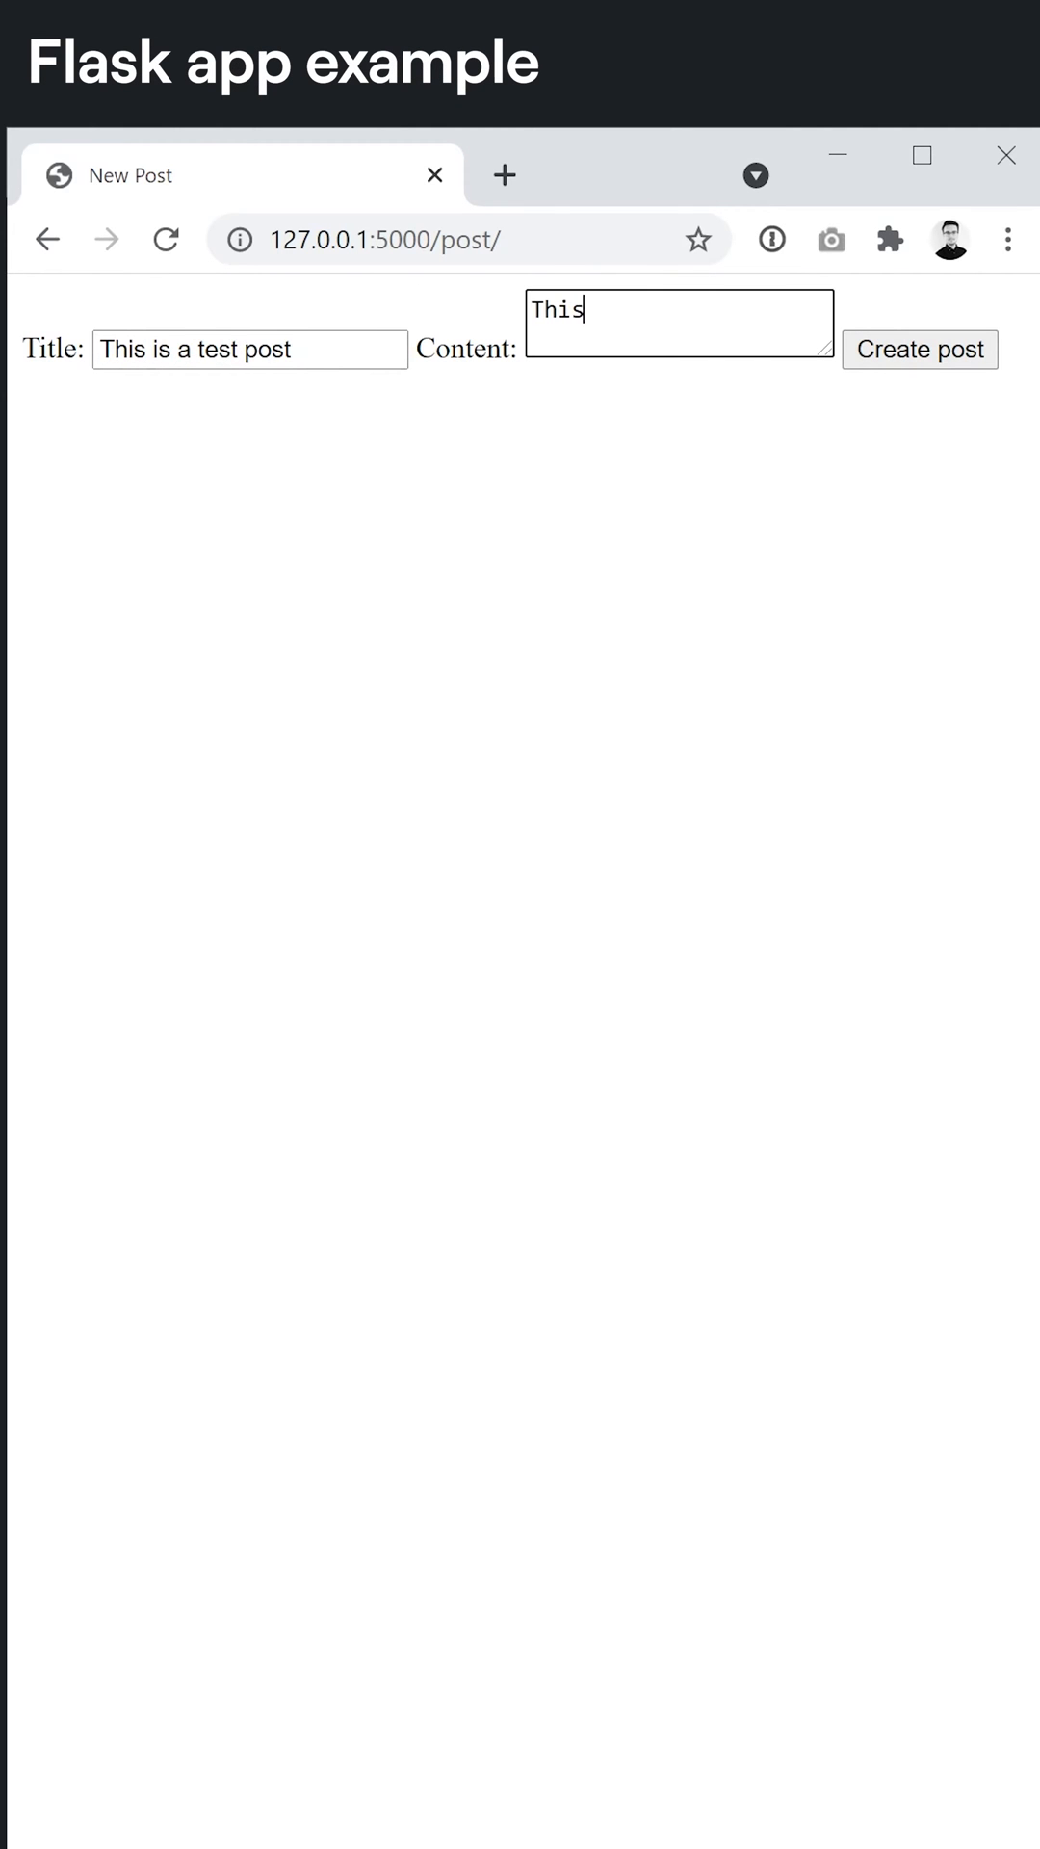
# - Finish the content 'is the test post content.' and create the post
pyautogui.write('is the test post content.')
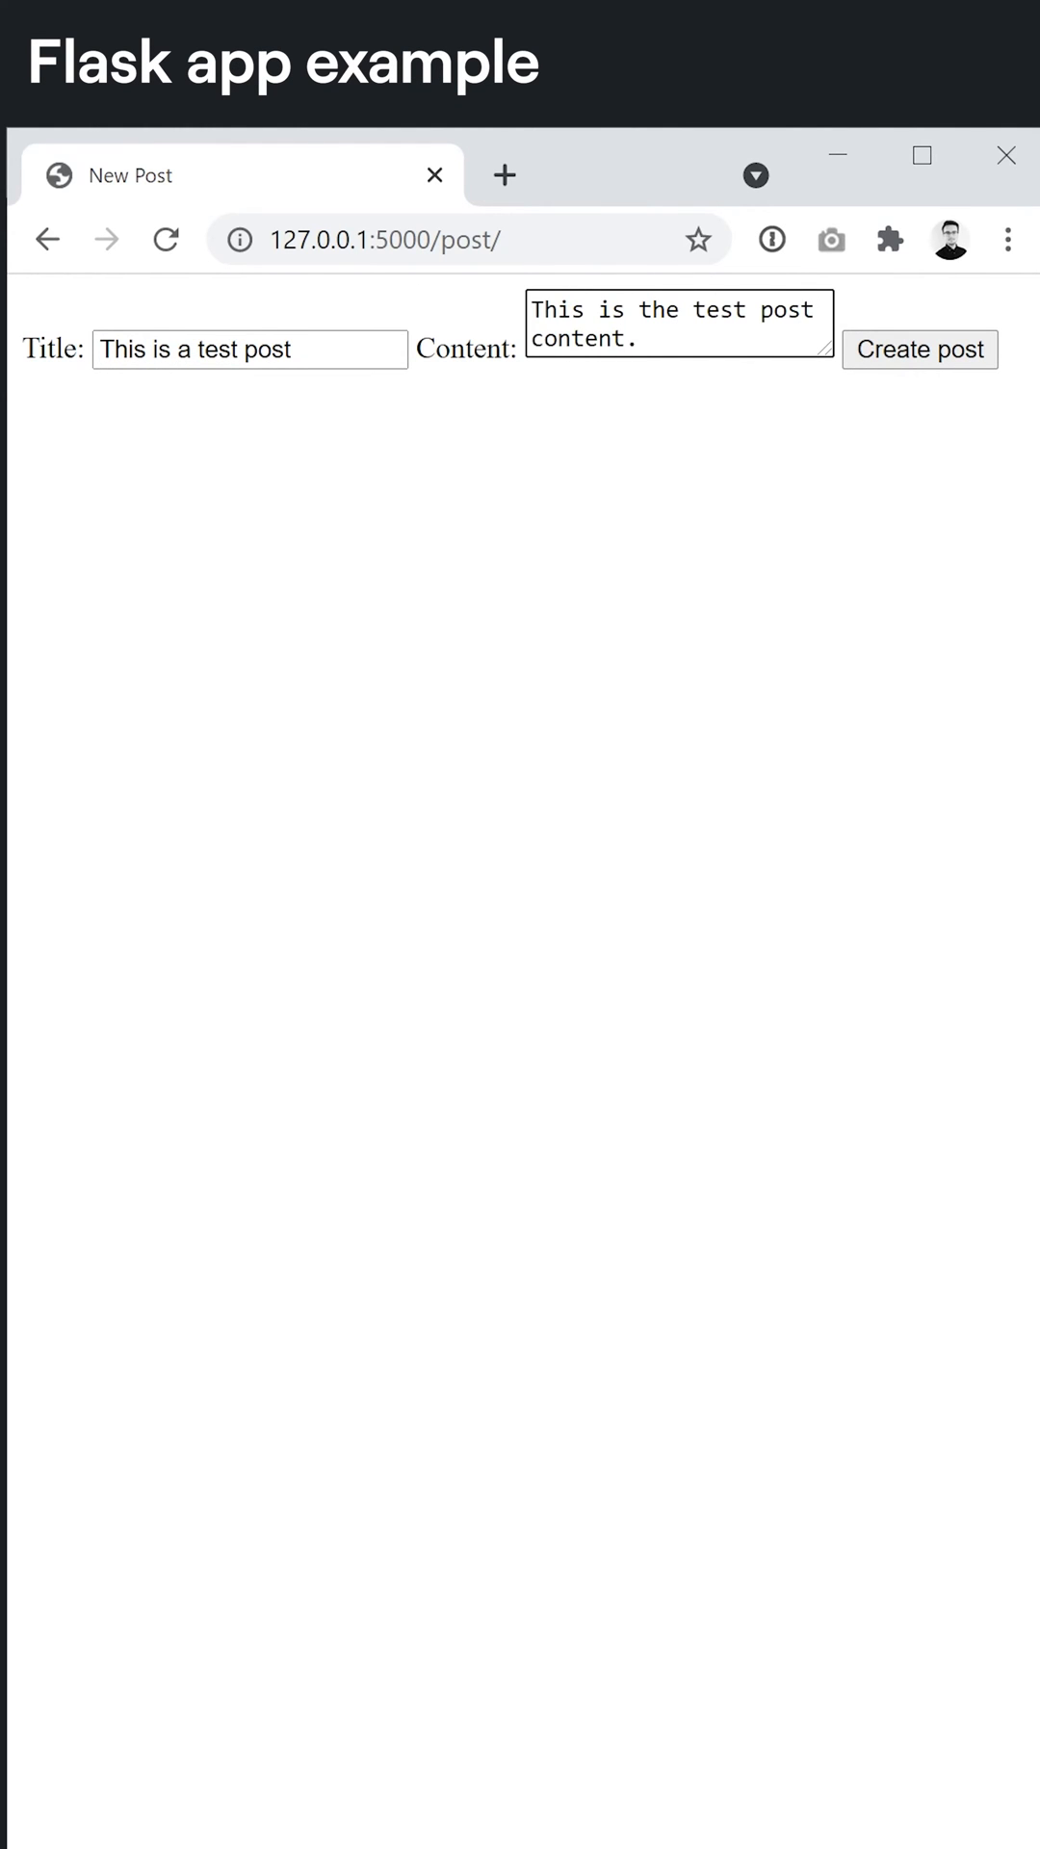
pyautogui.click(919, 348)
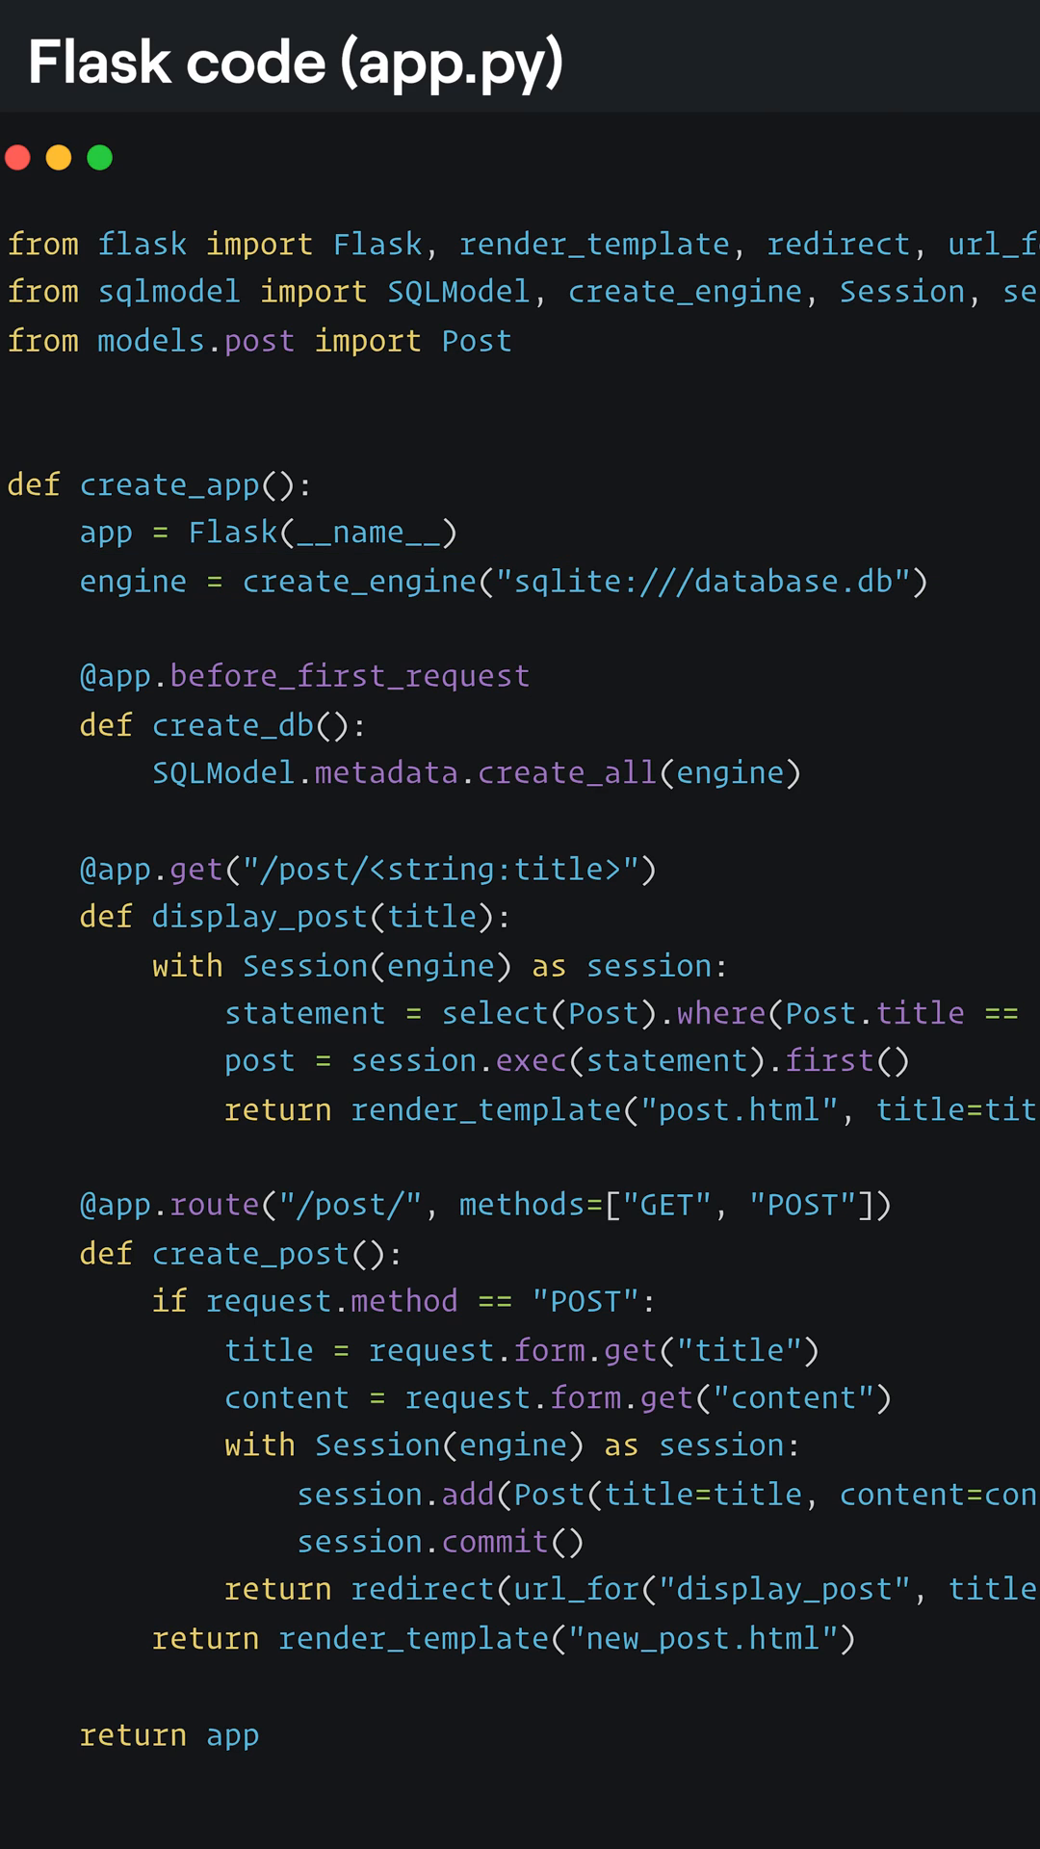
pyautogui.doubleClick(708, 581)
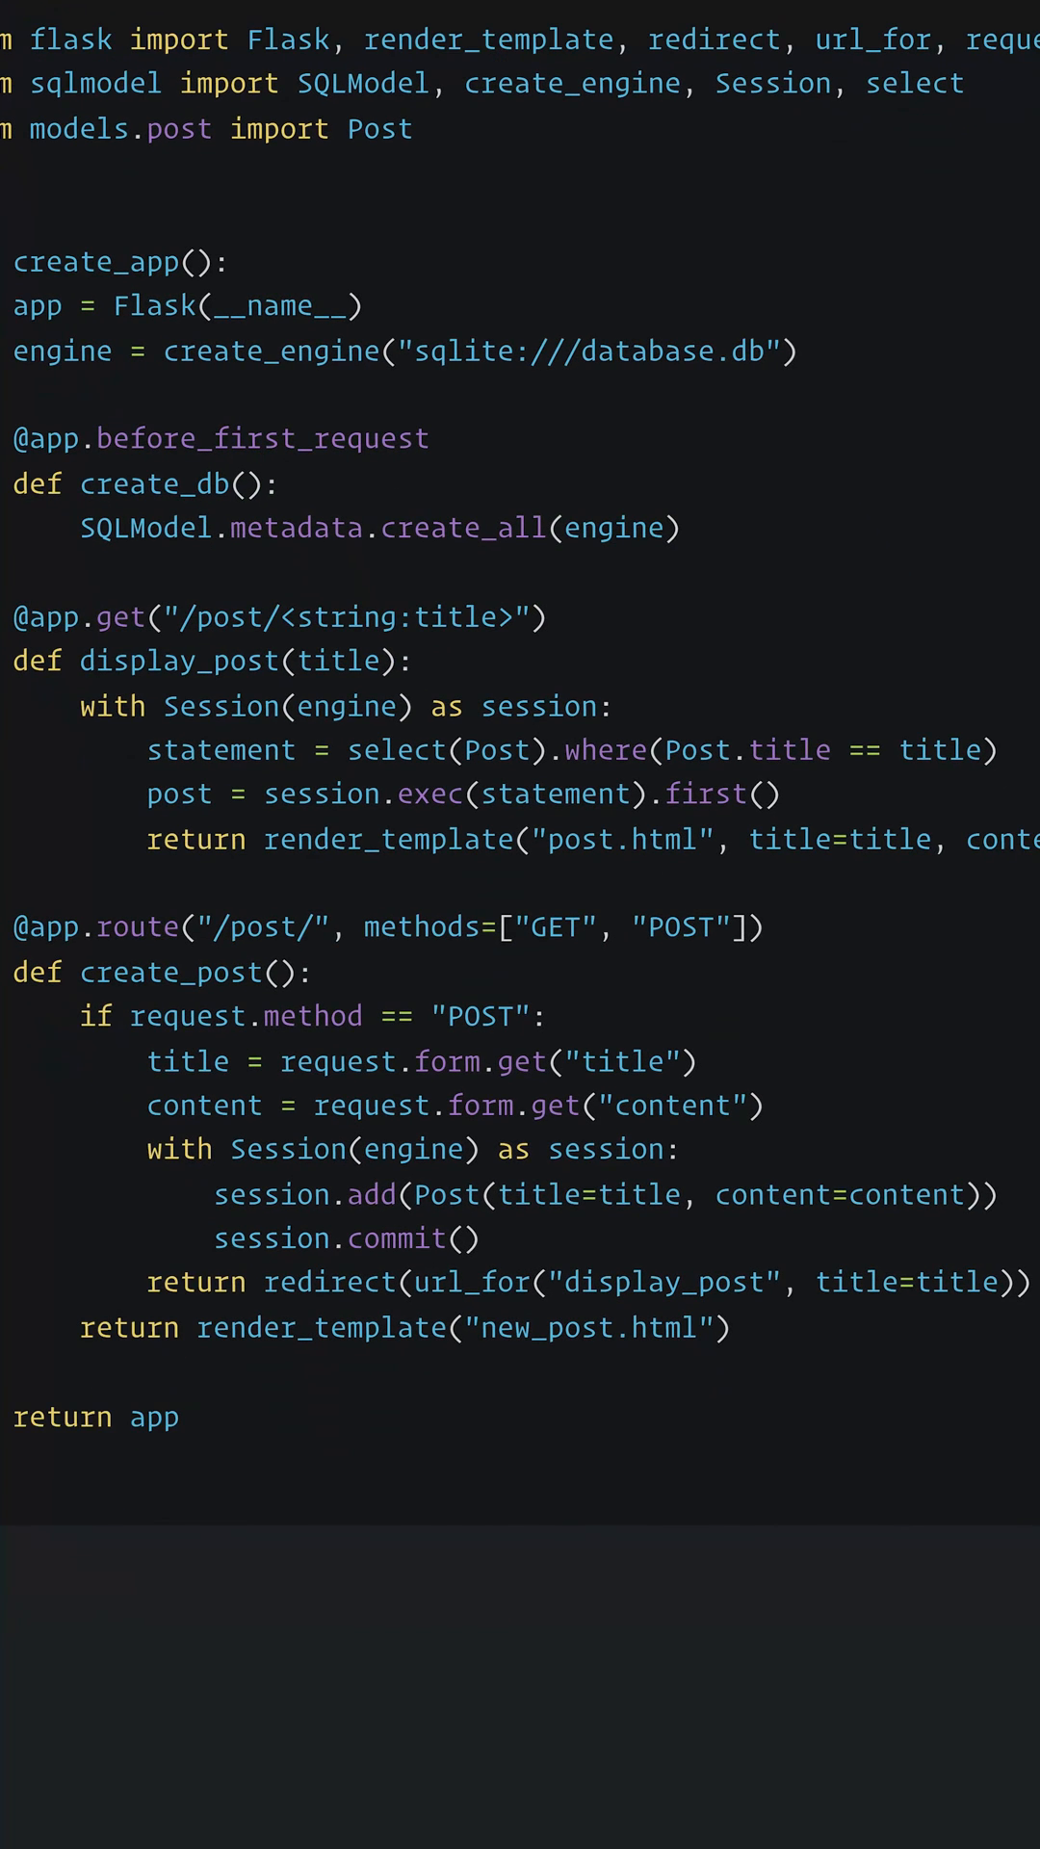
# - Highlight the display_post function and its '/post/<string:title>' route string
pyautogui.moveTo(145, 1060); pyautogui.dragTo(764, 1112)
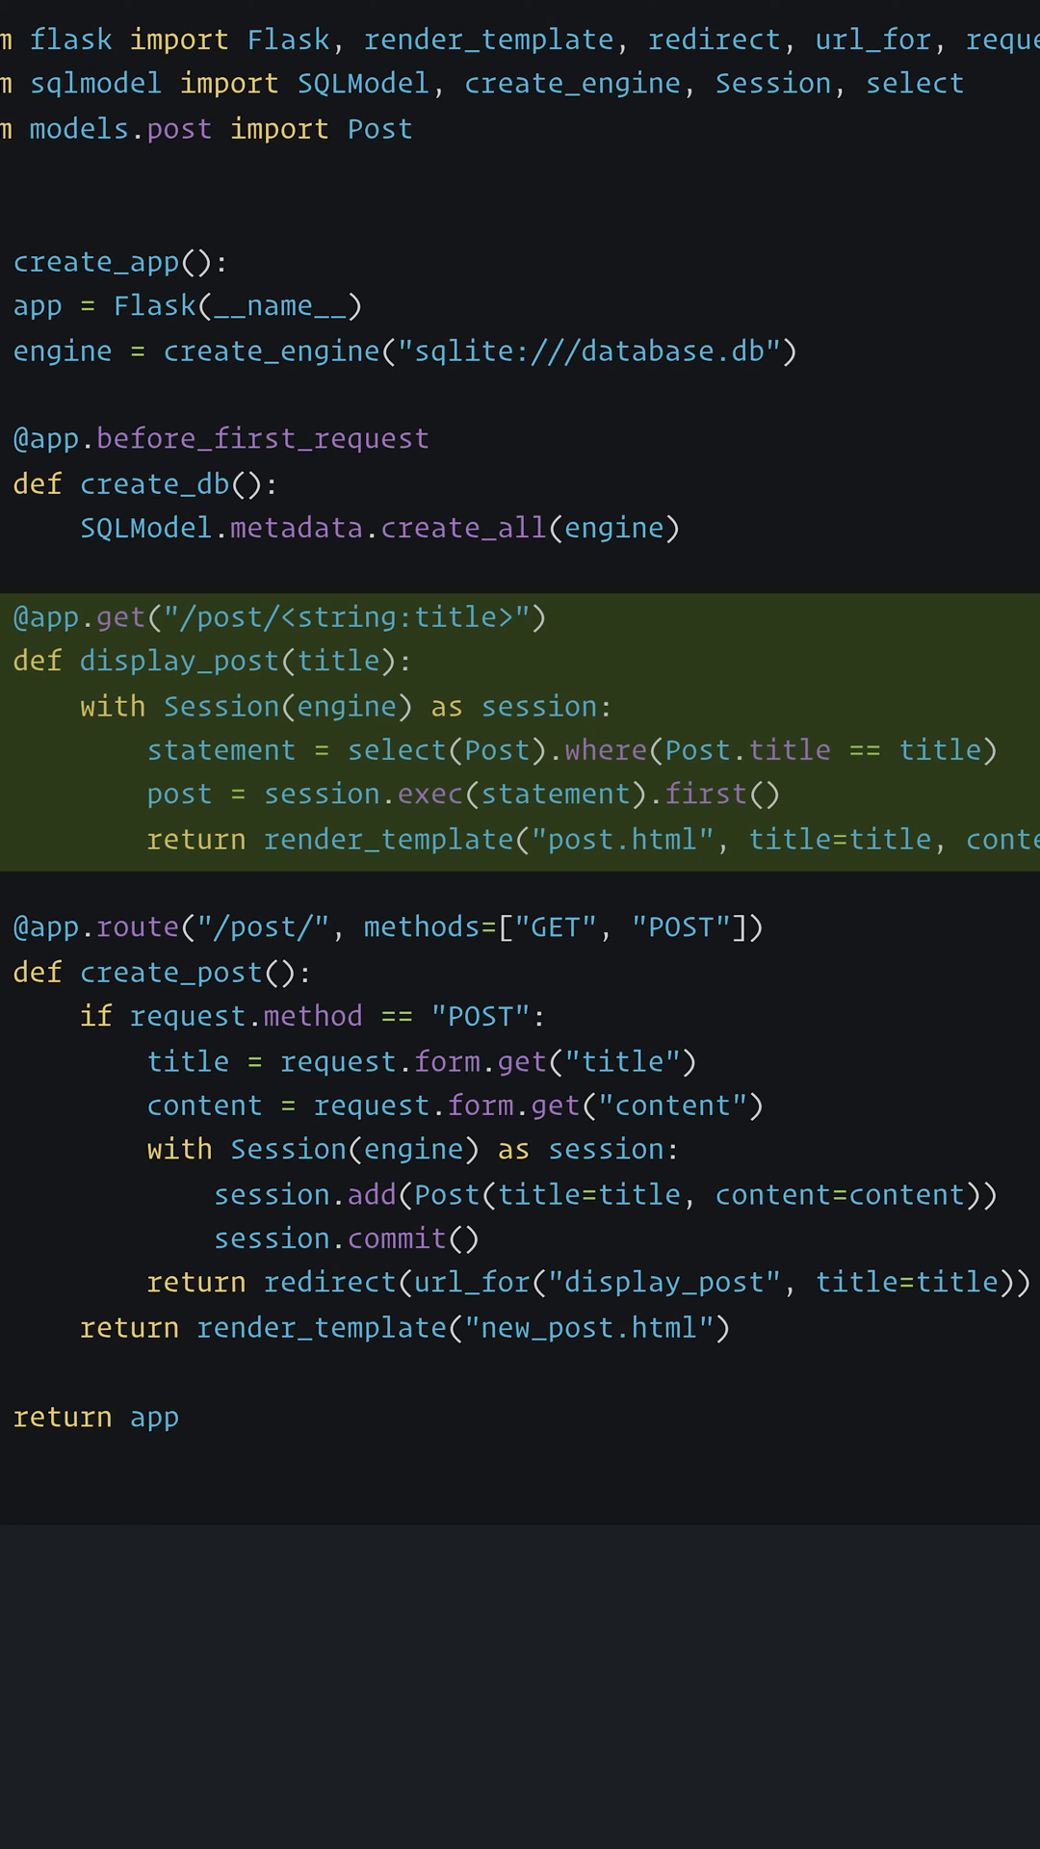
pyautogui.doubleClick(348, 617)
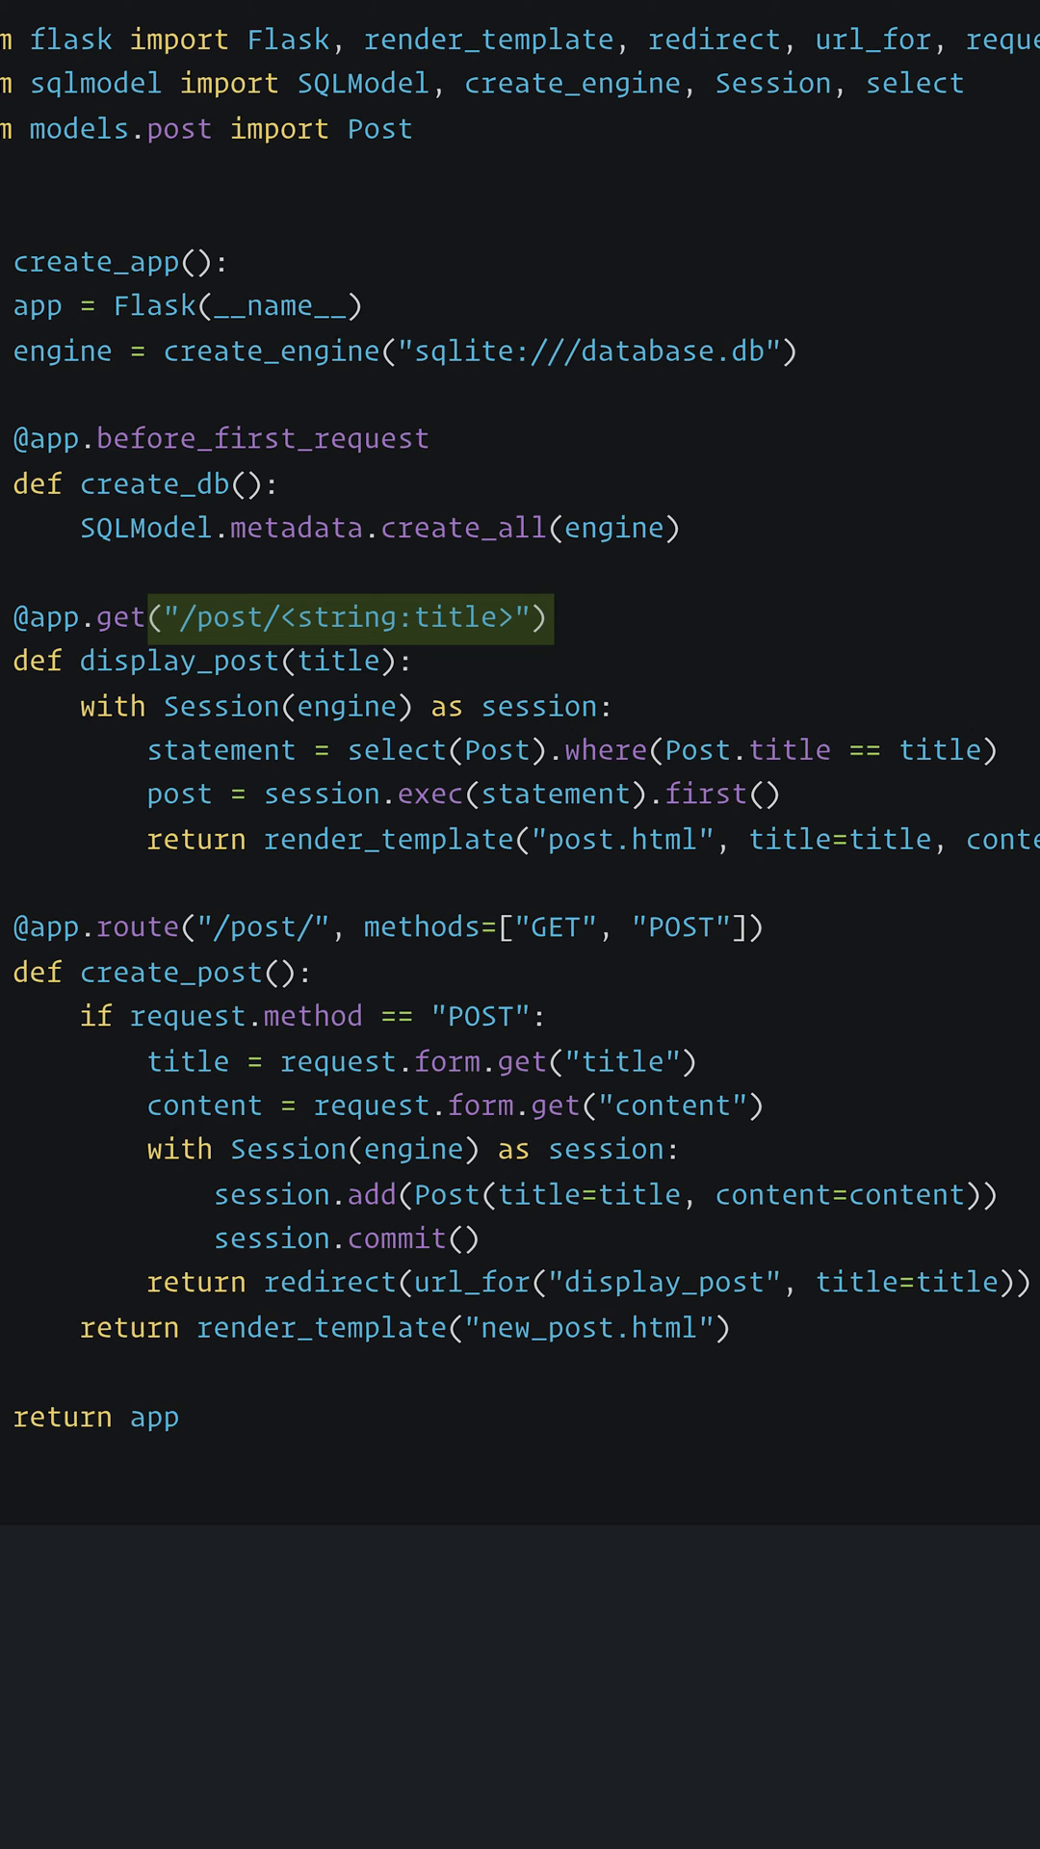